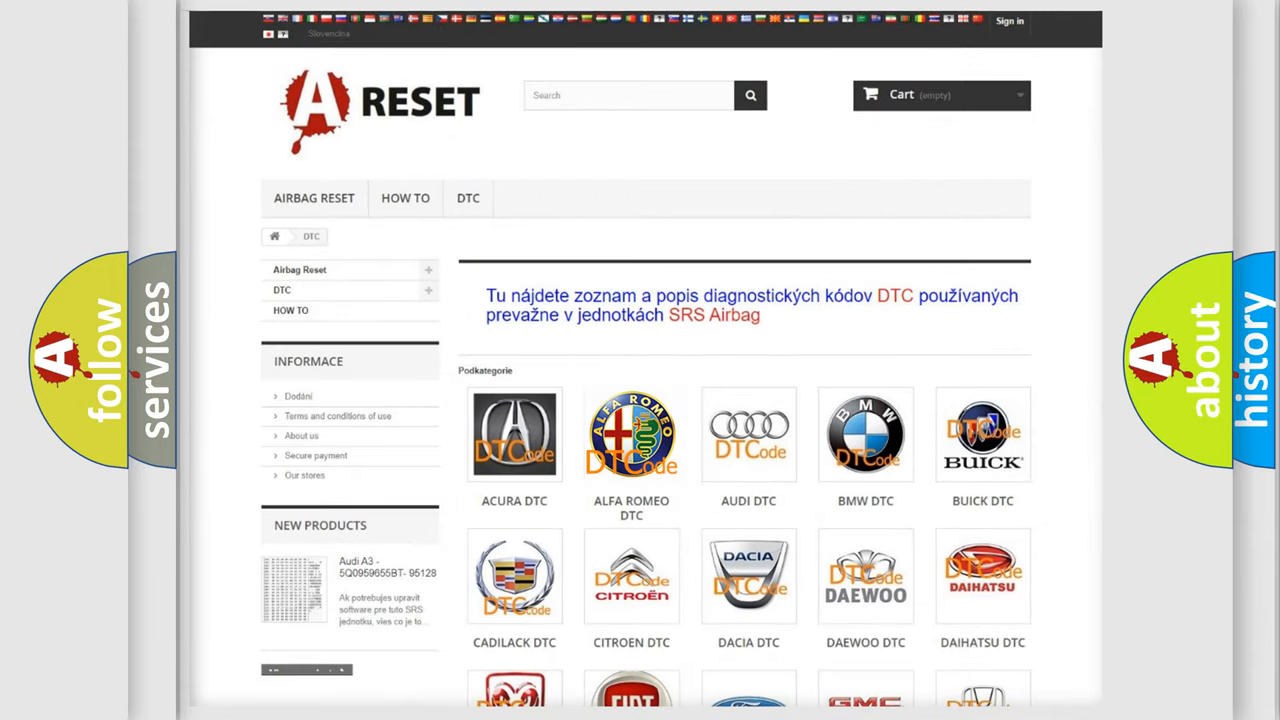
# Open the Alfa Romeo DTC page and scroll down through its B, C and P trouble codes.
pyautogui.click(631, 434)
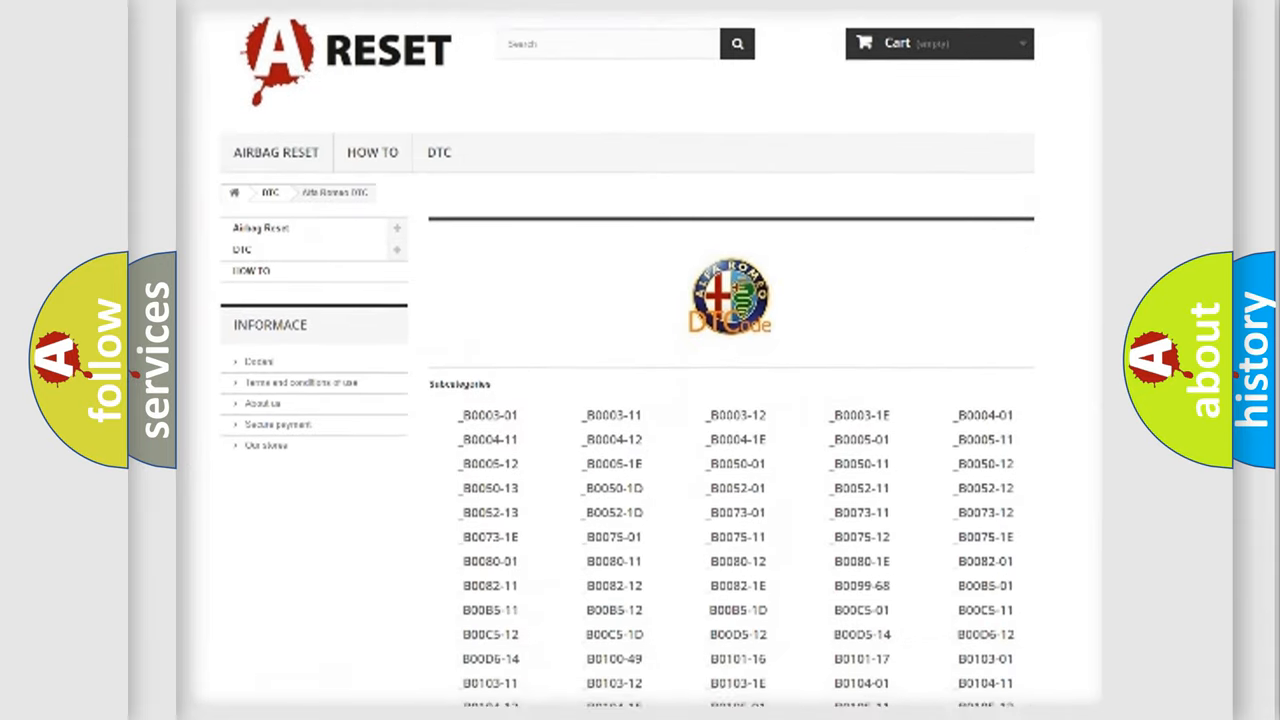
pyautogui.scroll(-3)
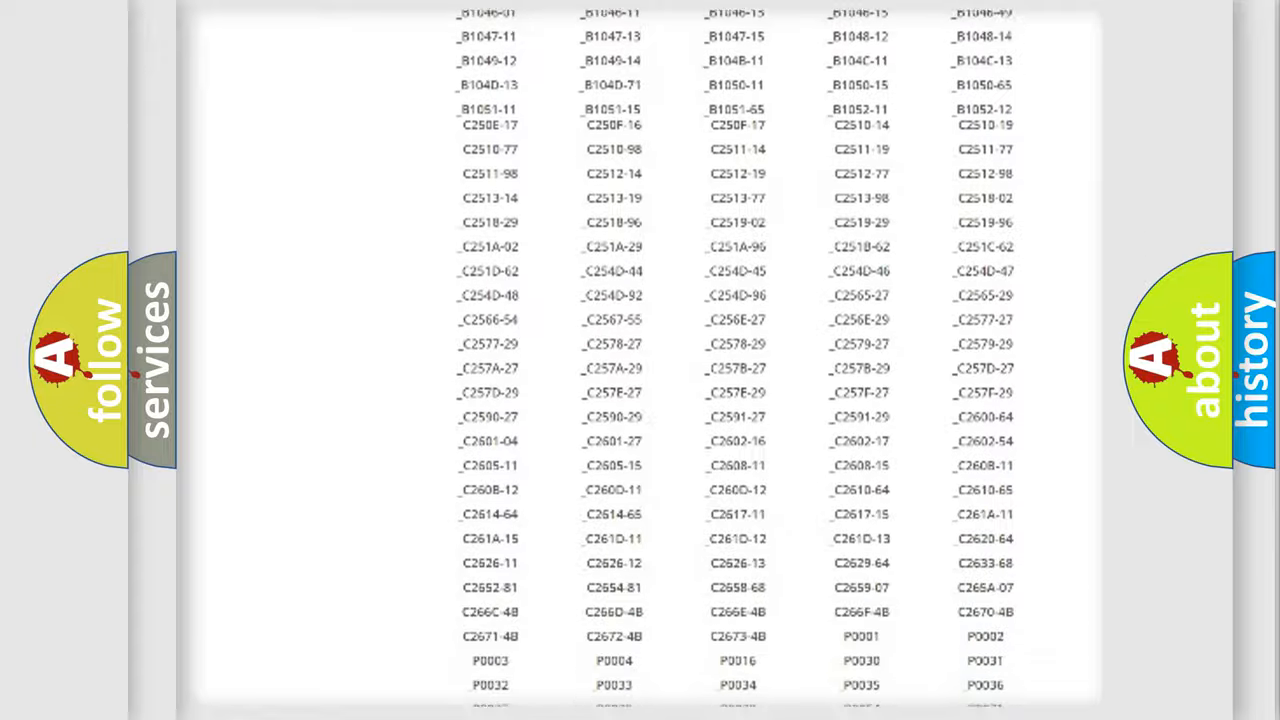